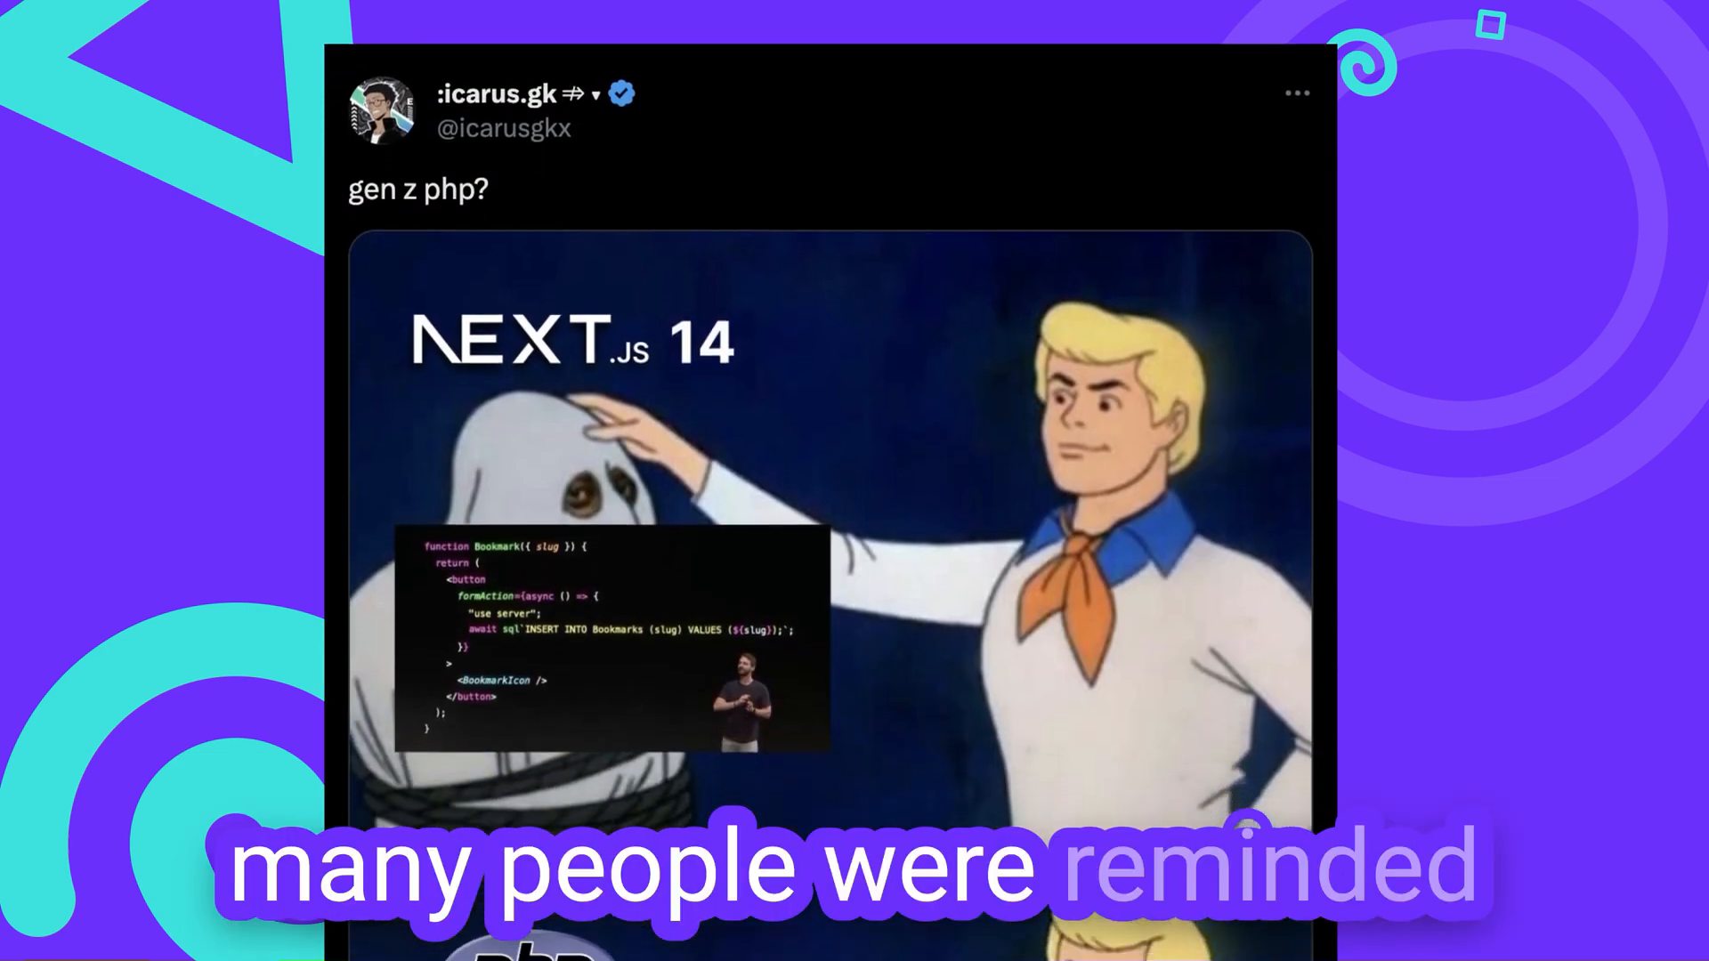
Step: Scroll the nextjs-use-php repository page down to the README's phpHelloWorld 'use php' example
scroll("down", 3)
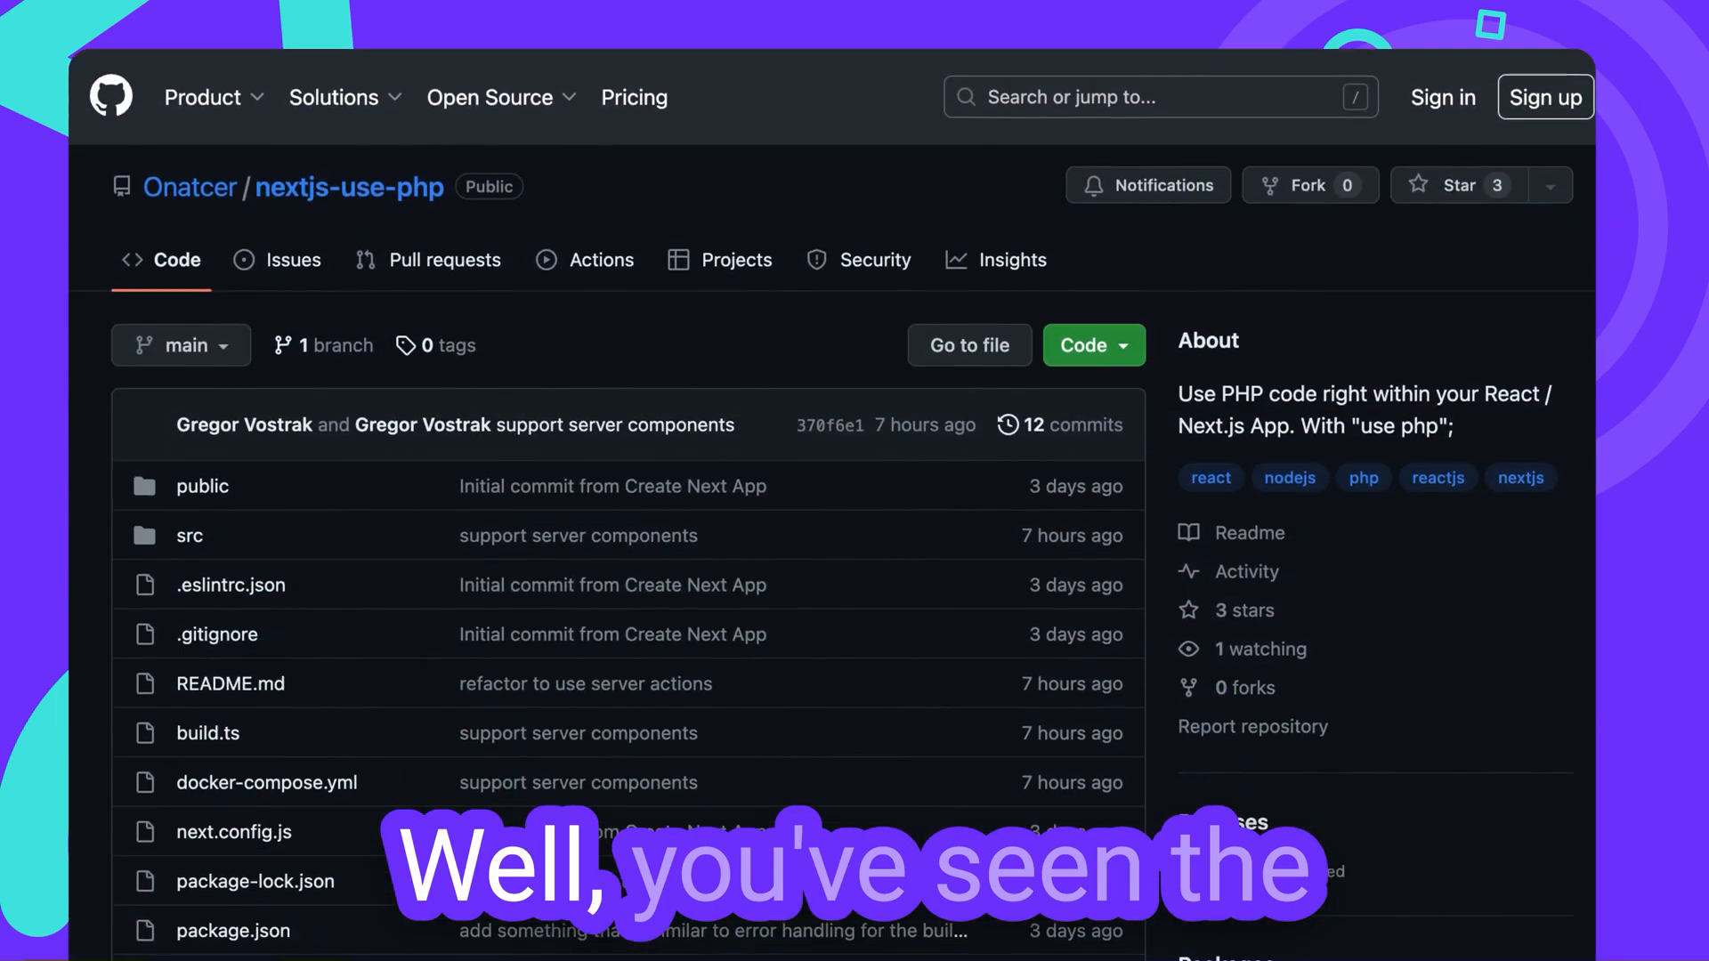
scroll("down", 3)
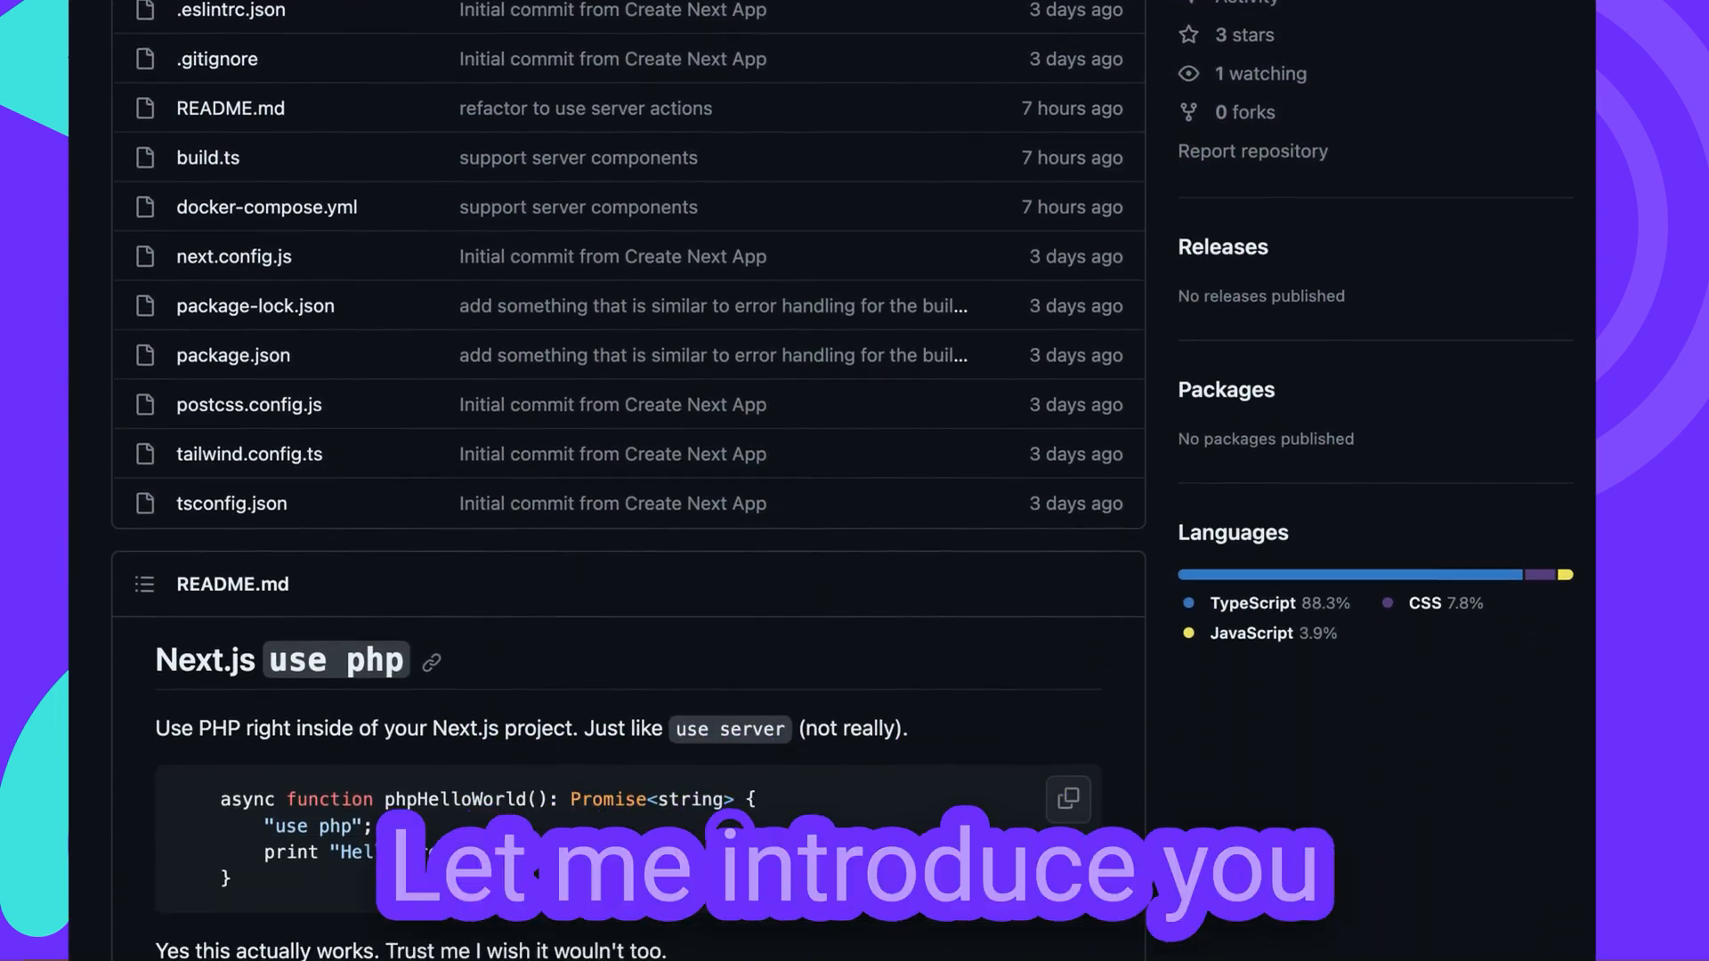
scroll("down", 3)
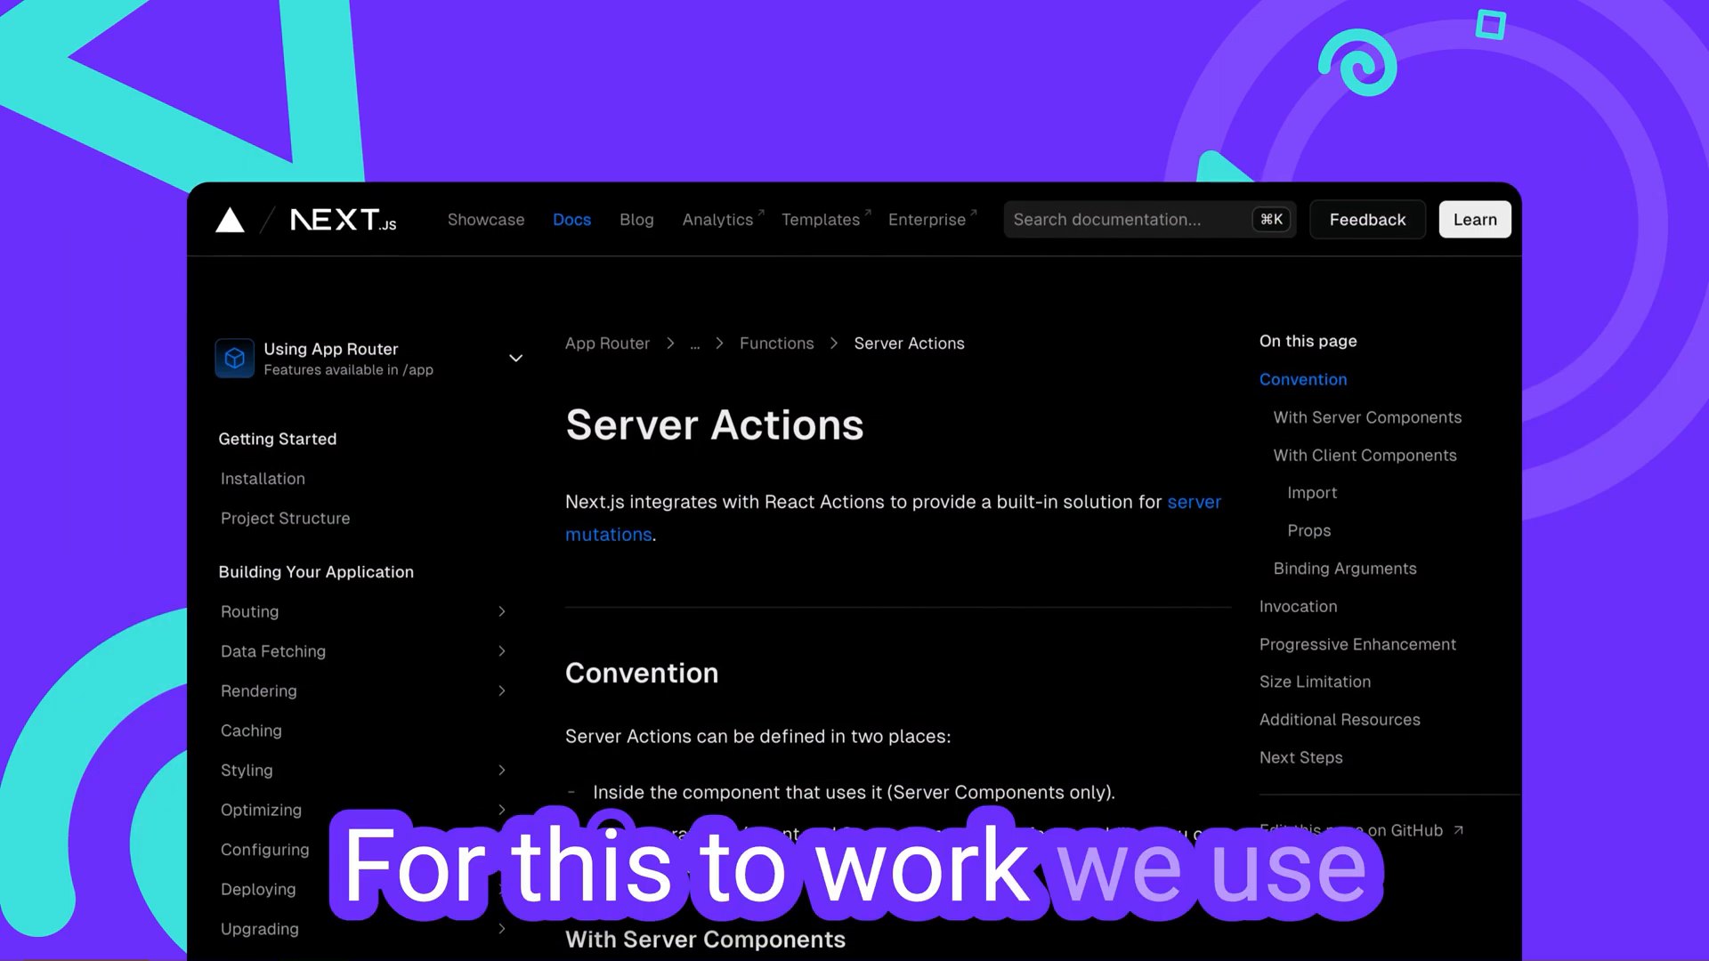
Step: Scroll the Next.js Server Actions docs through Convention to the With Server Components section
scroll("down", 3)
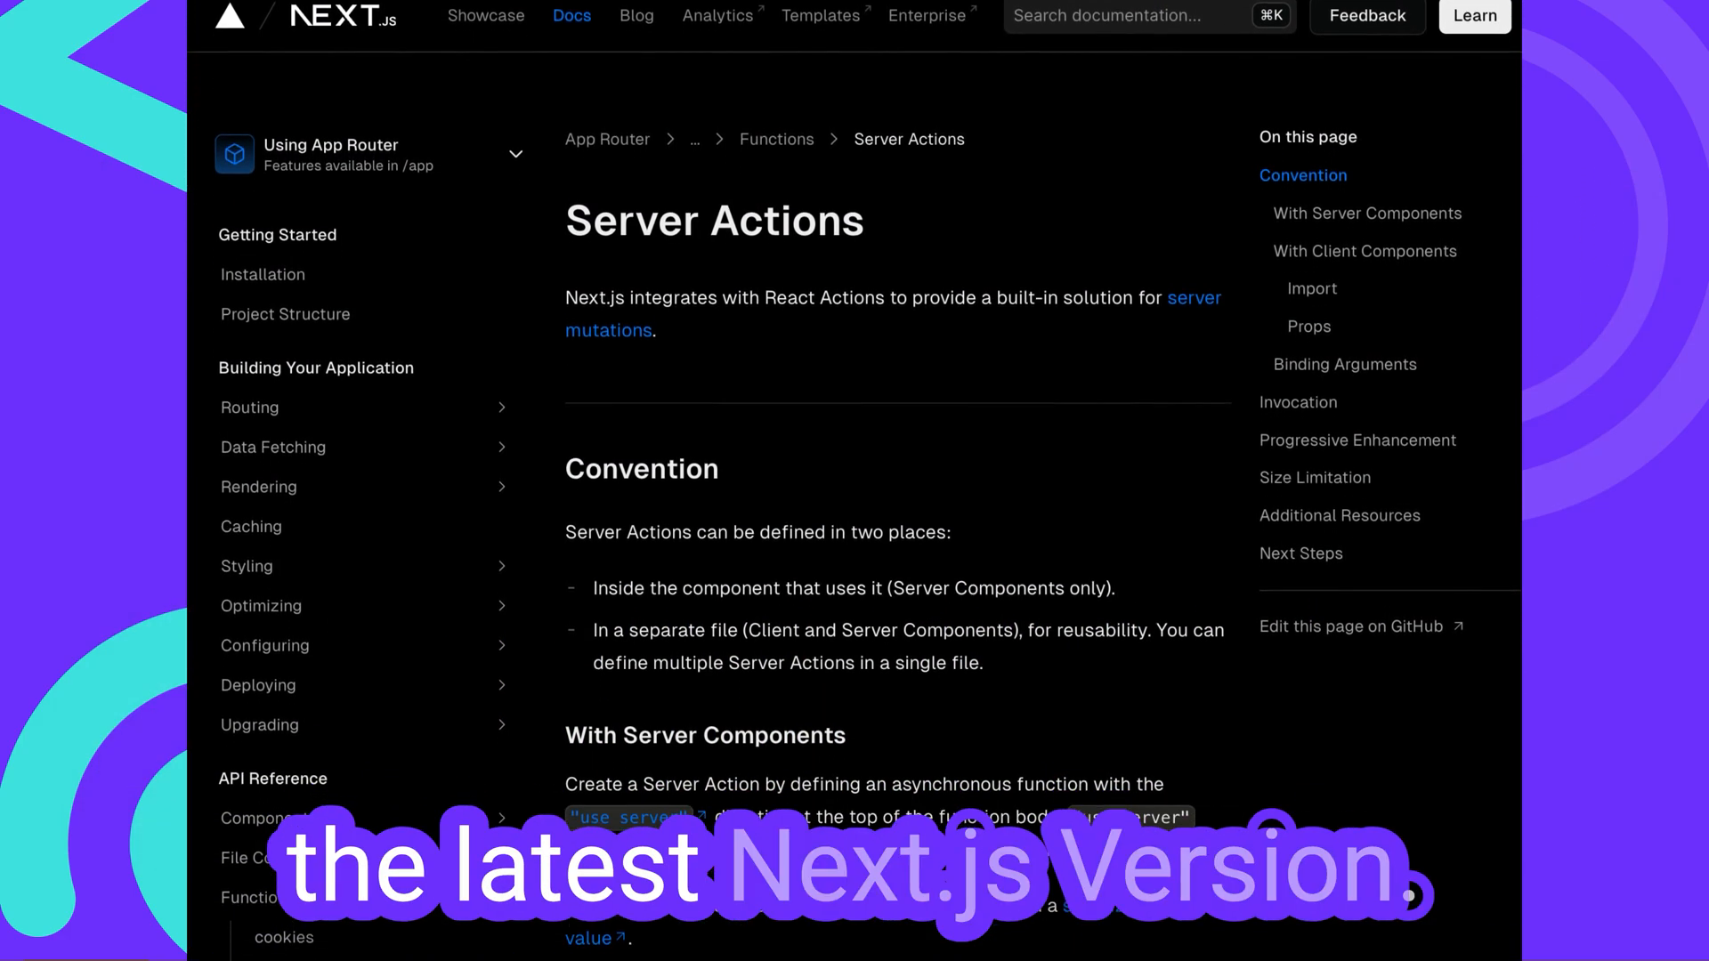
scroll("down", 3)
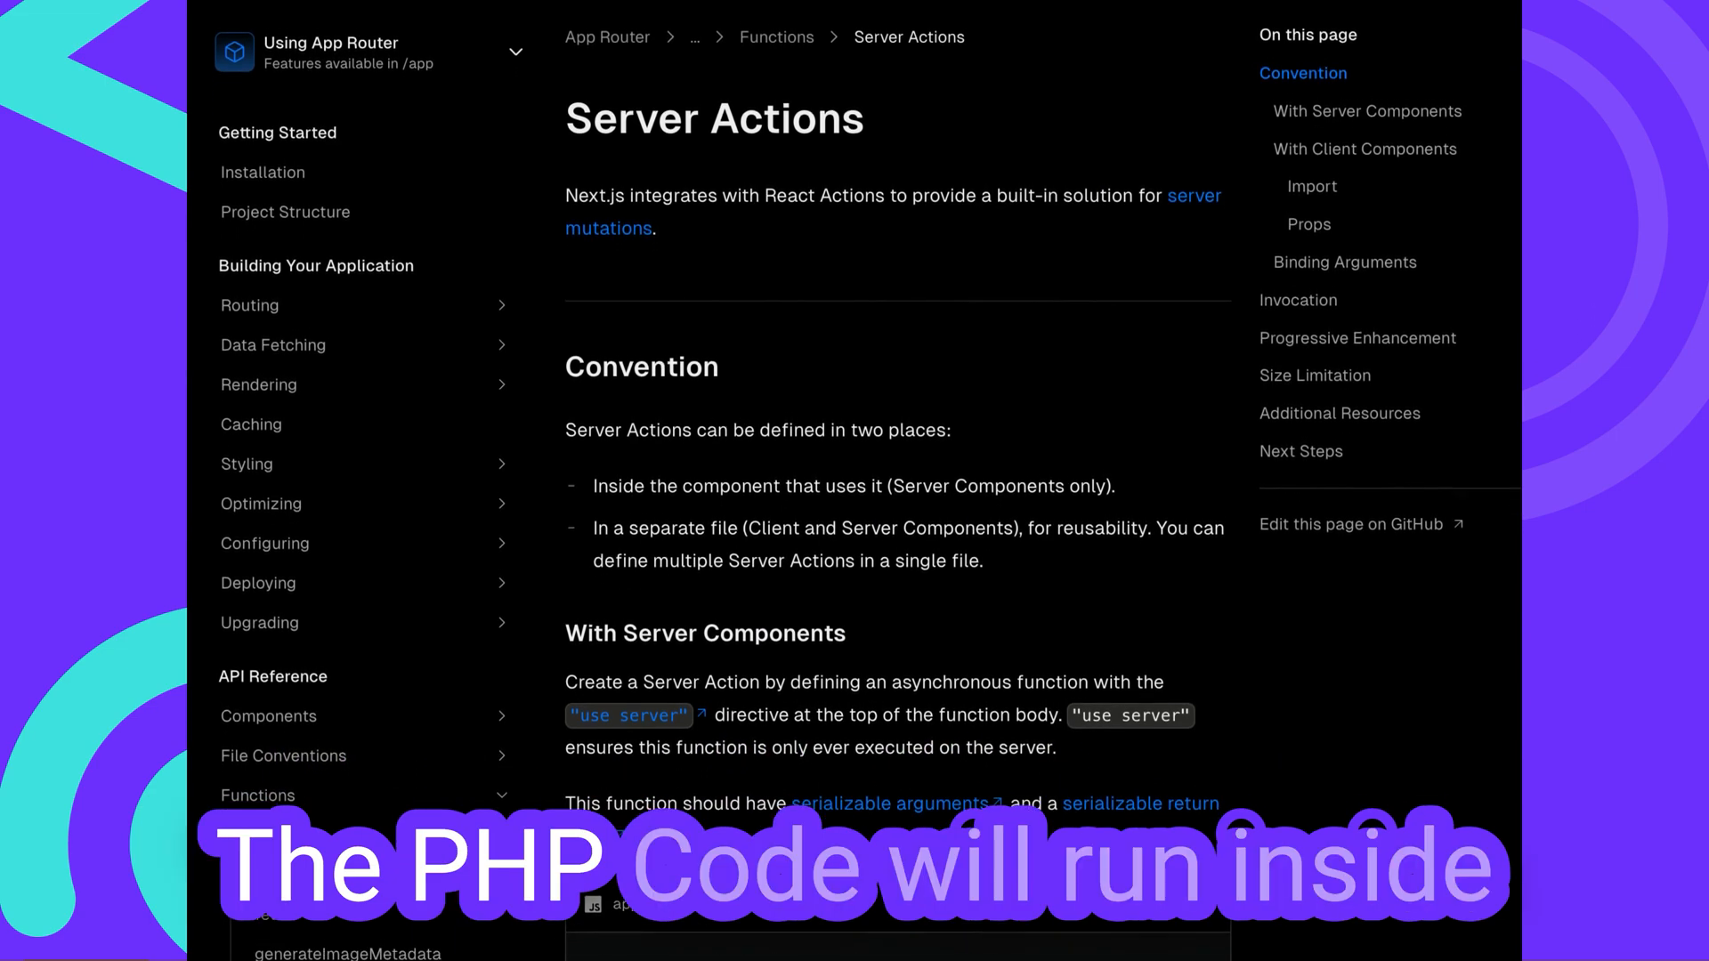
scroll("down", 3)
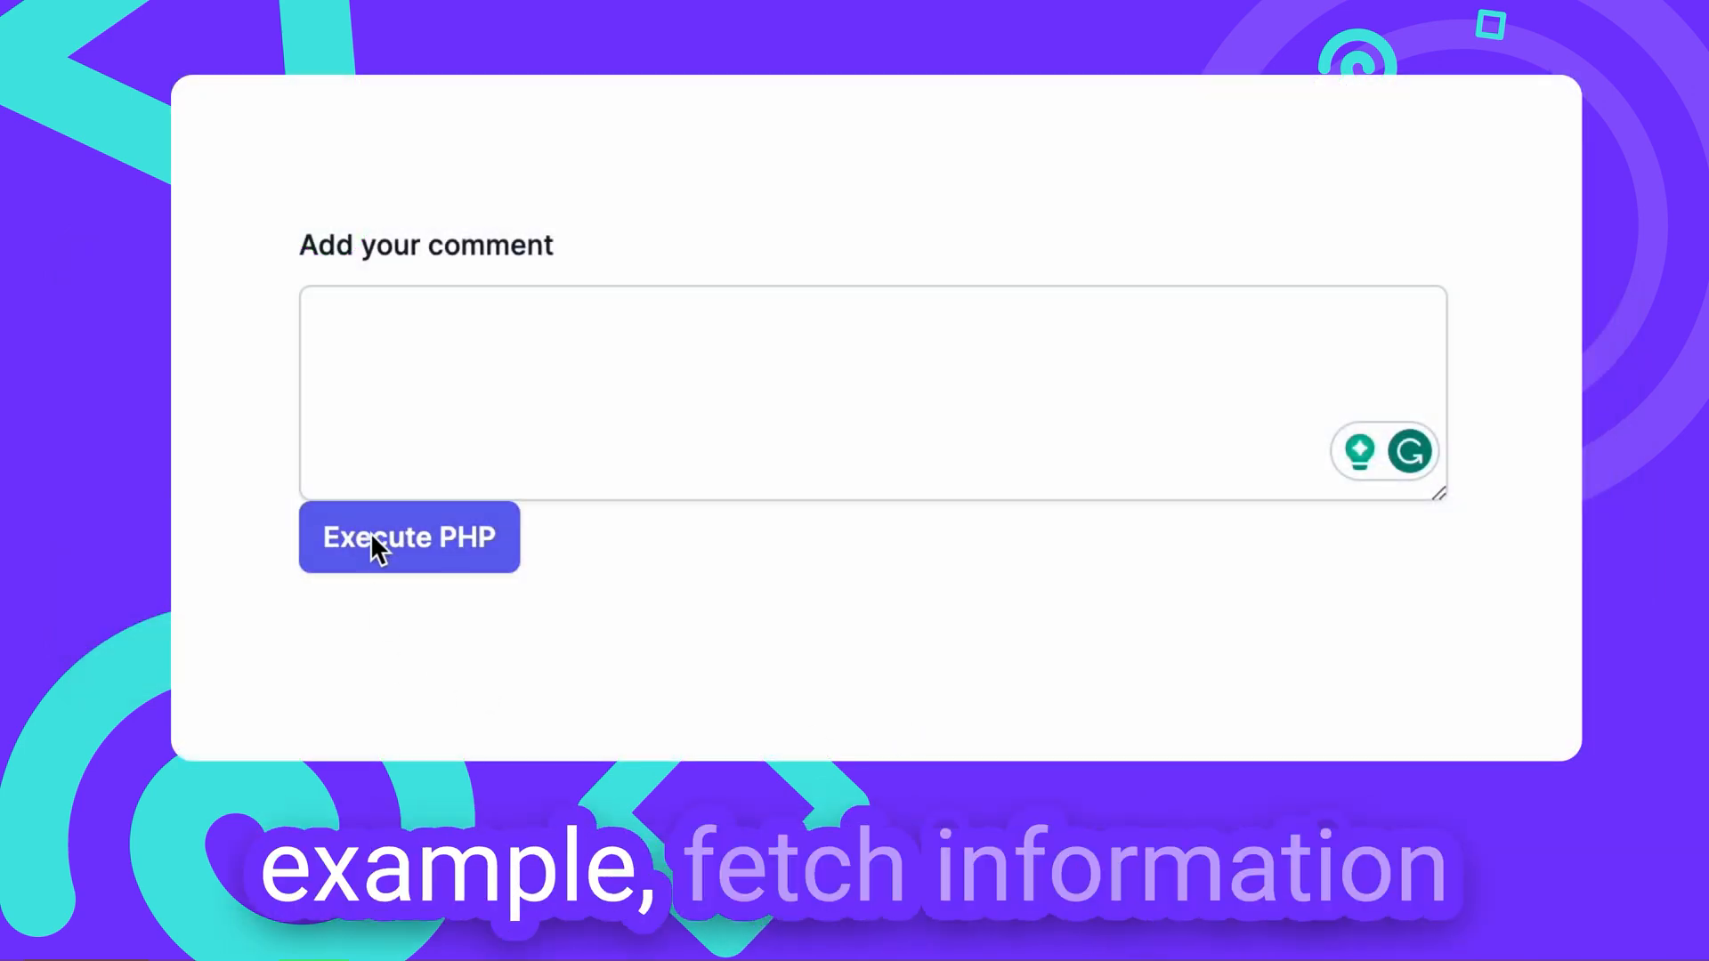
Step: Run Execute PHP so the demo comment box fills with 'Hello from PHP'
left_click(408, 536)
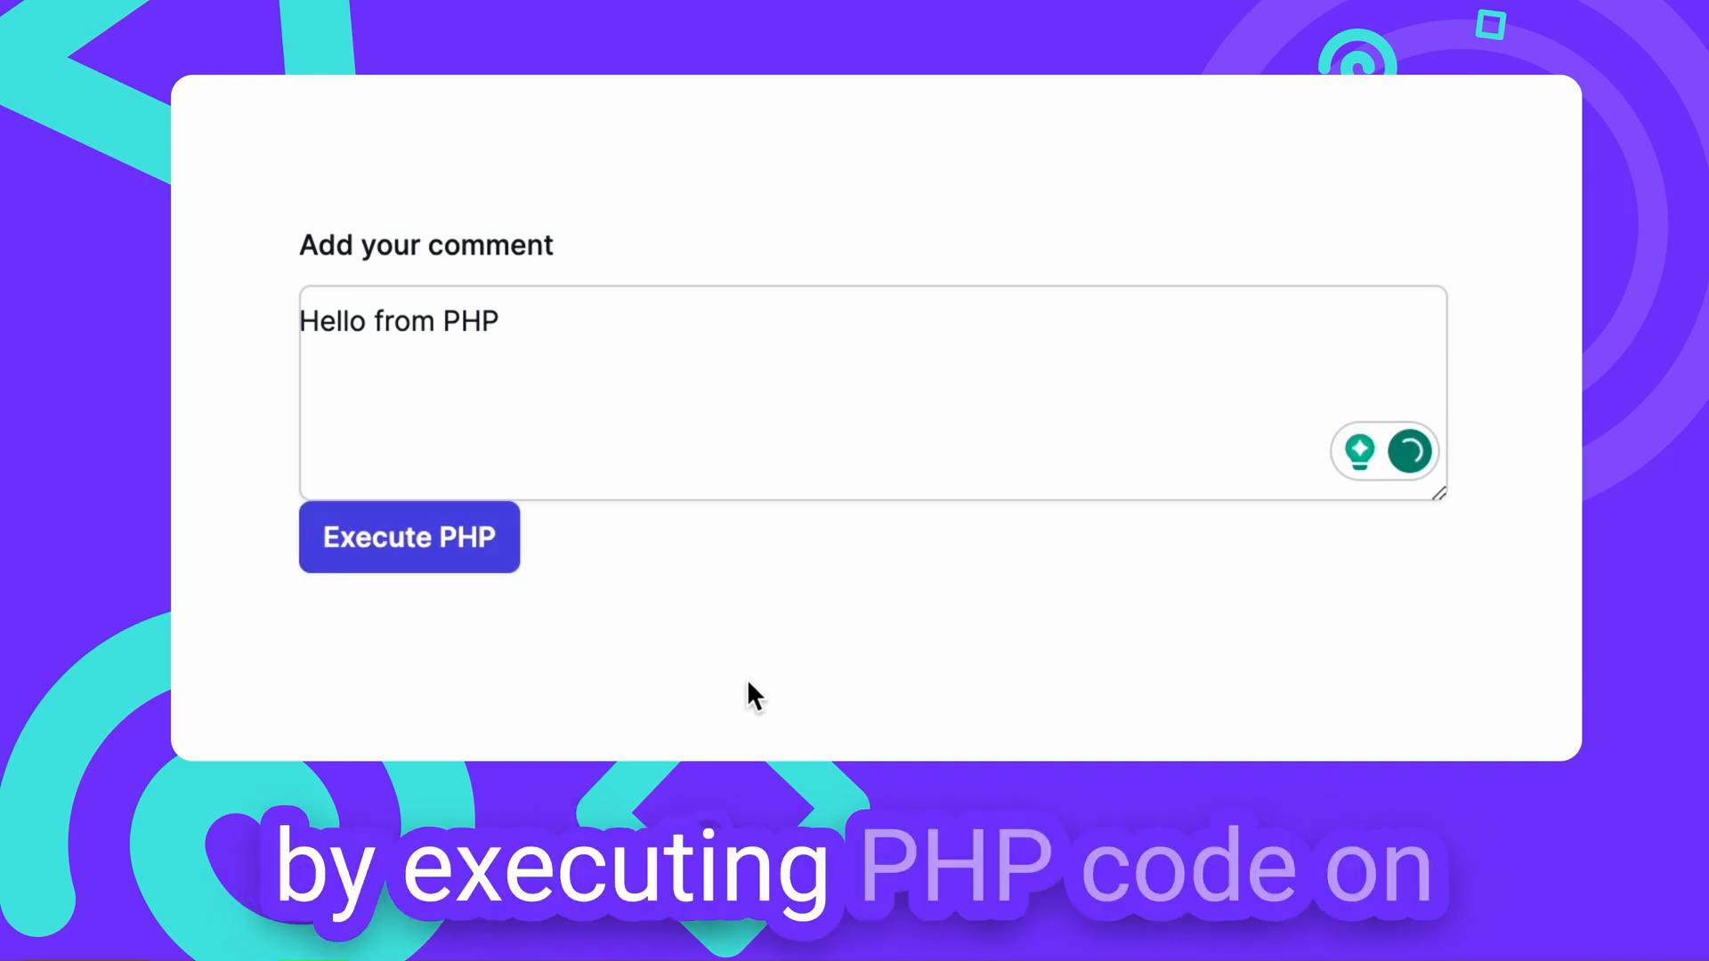